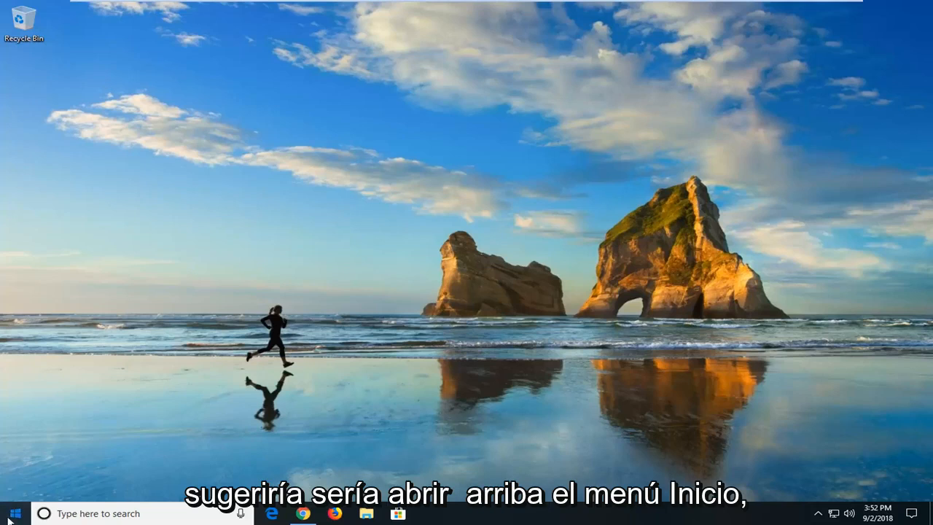
Search the Start menu for 'control' and launch the Control Panel result
click(12, 513)
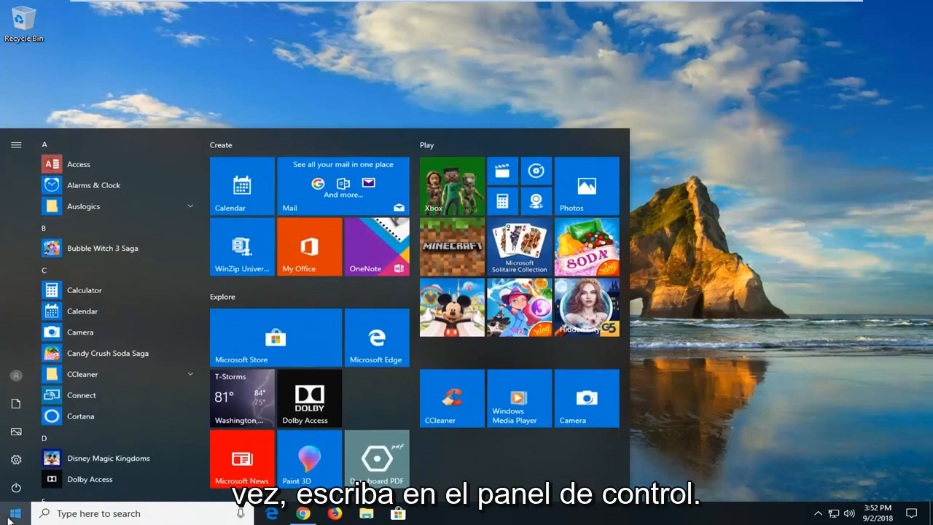
text(control panel)
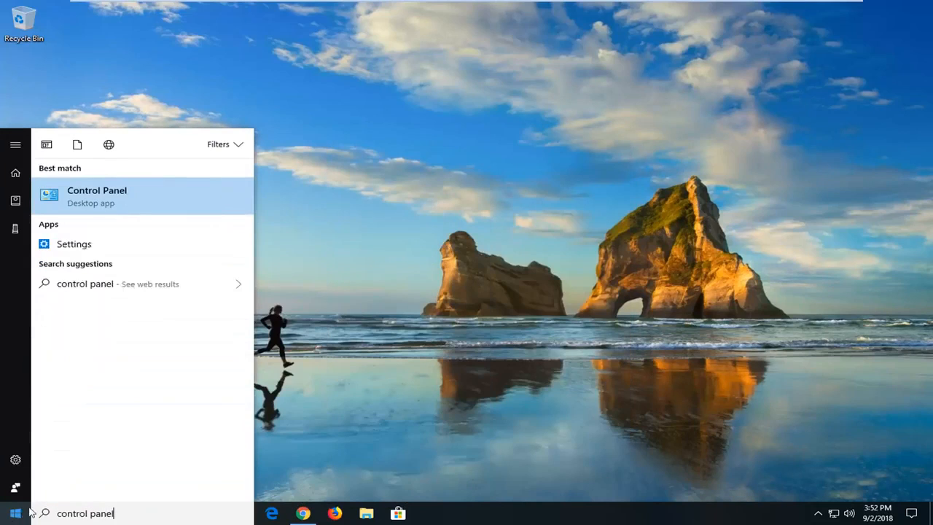
mouse_move(86, 200)
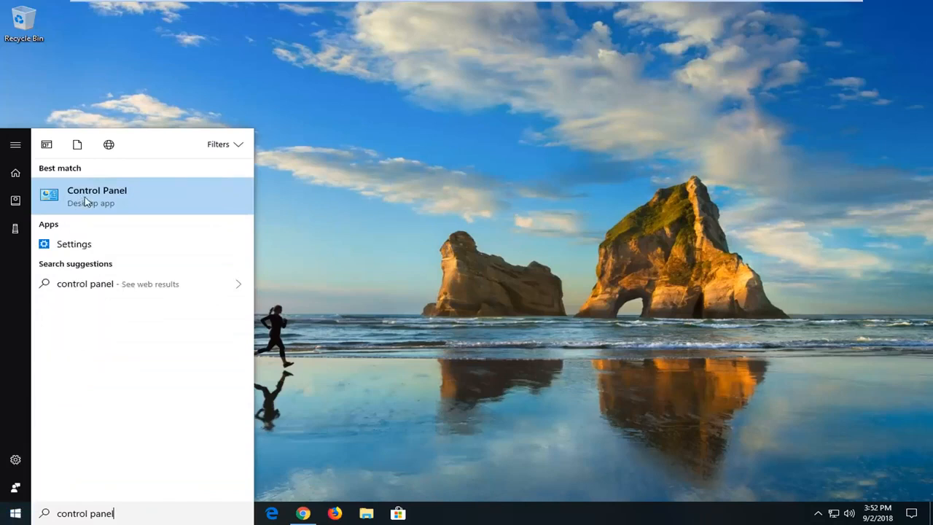
click(97, 195)
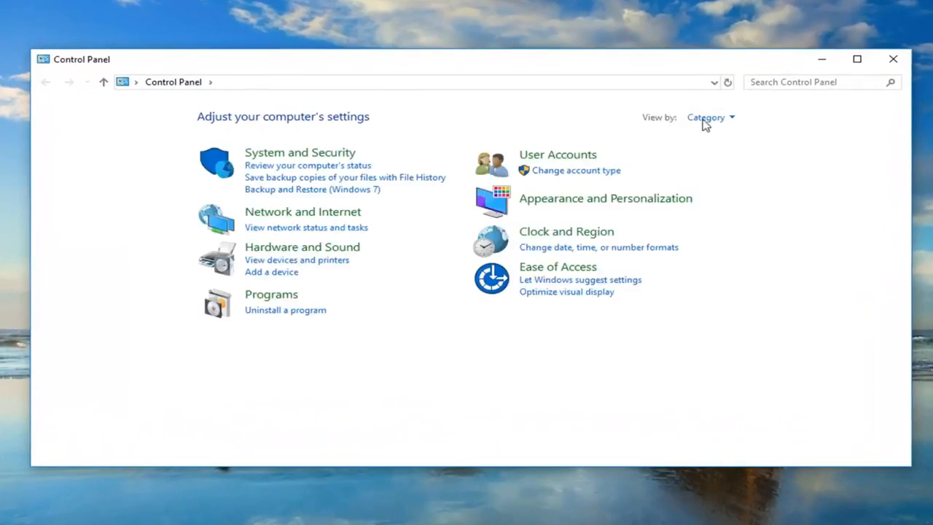
Switch Control Panel to Large icons, then go to Power Options and the Balanced plan's settings
click(711, 117)
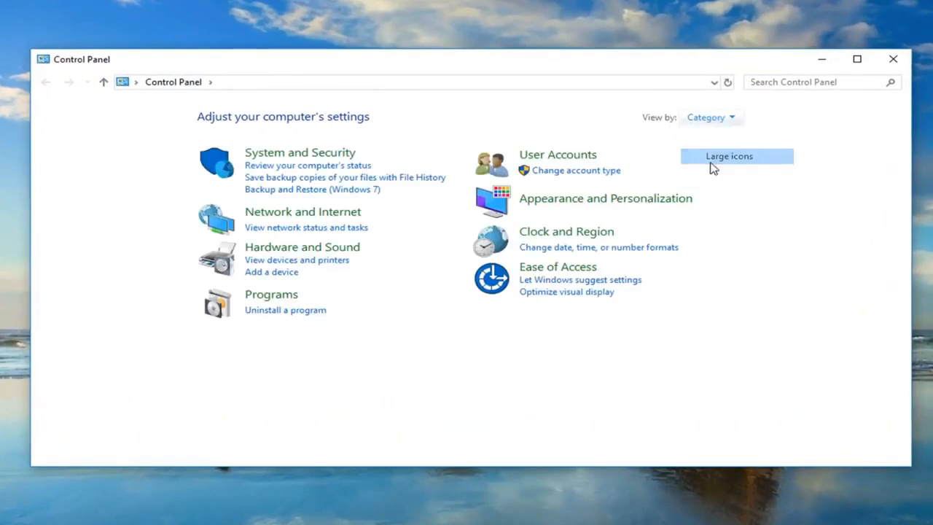
click(728, 156)
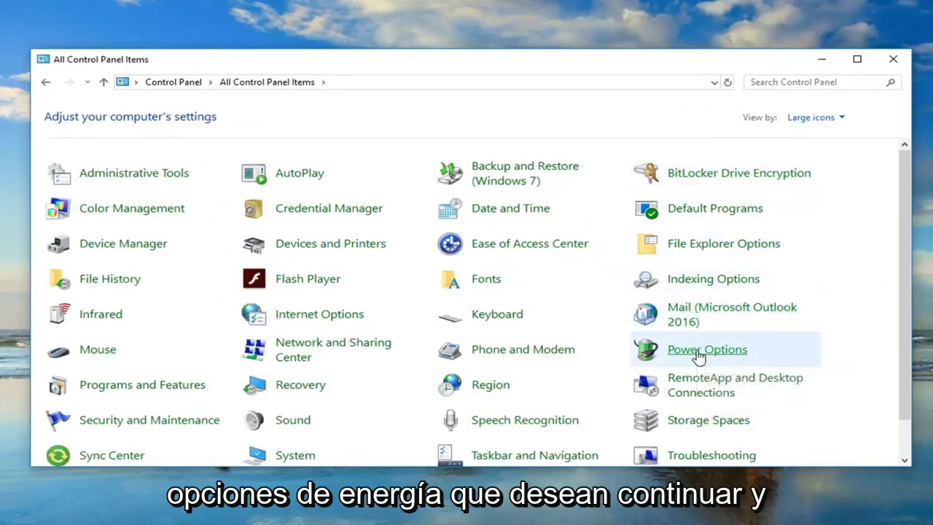
click(706, 349)
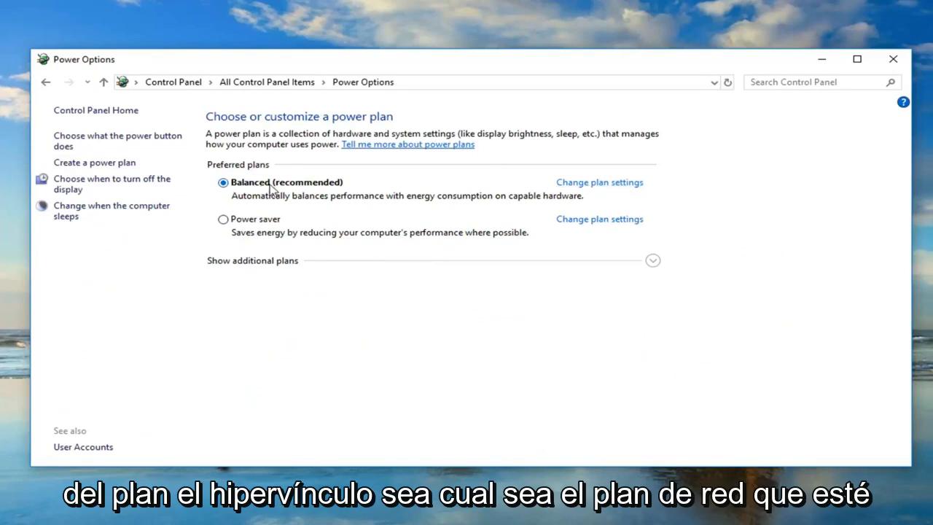
mouse_move(461, 189)
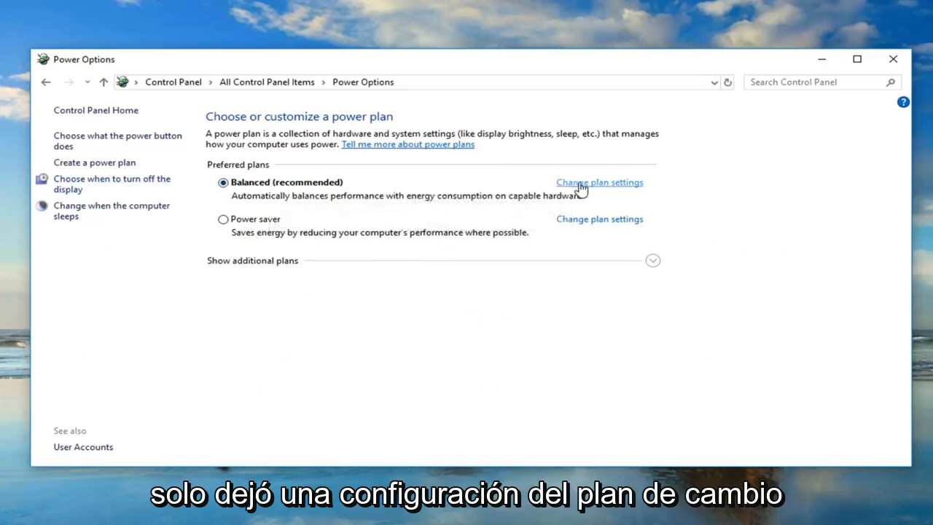
click(599, 182)
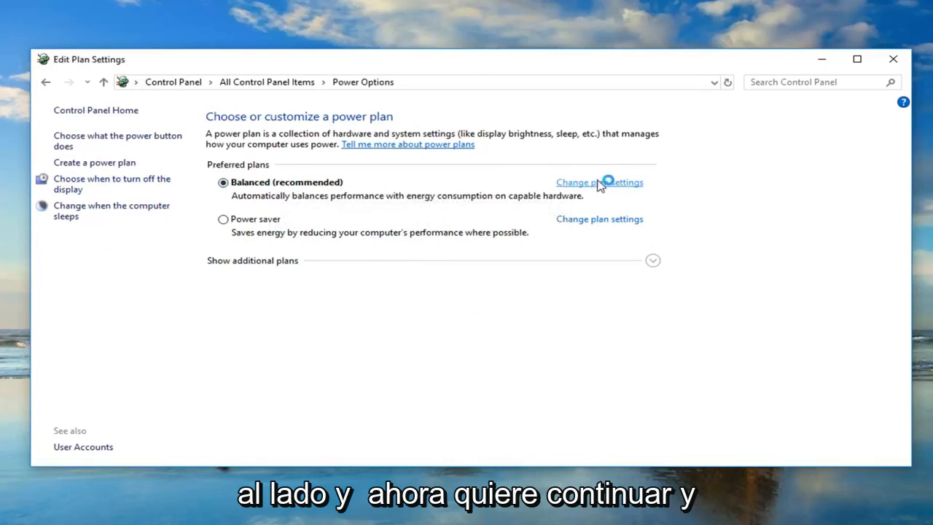
click(599, 183)
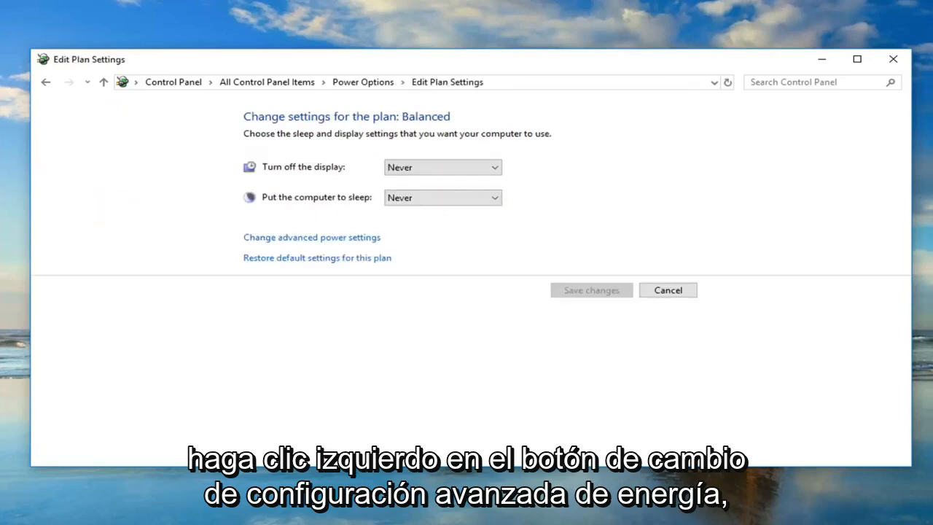
mouse_move(286, 242)
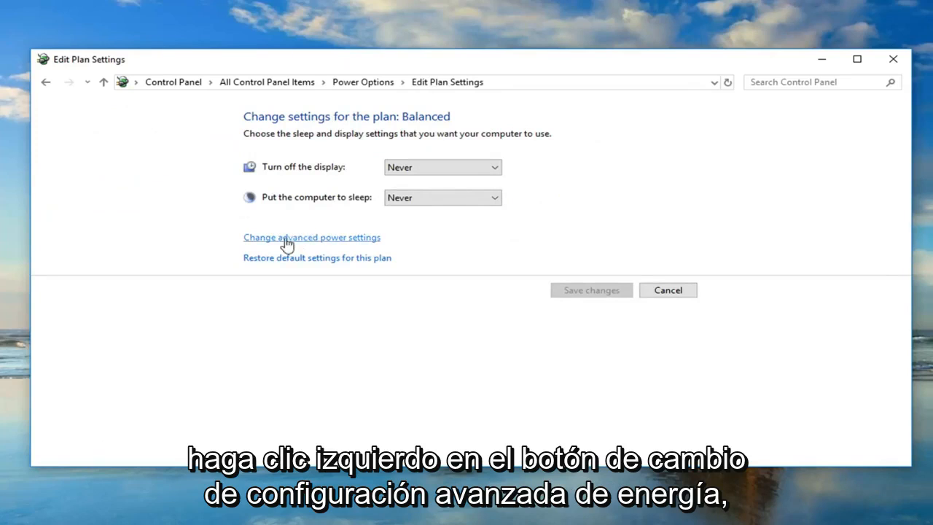
Set Sleep > Allow wake timers to Disable in advanced power settings and confirm with OK
click(311, 237)
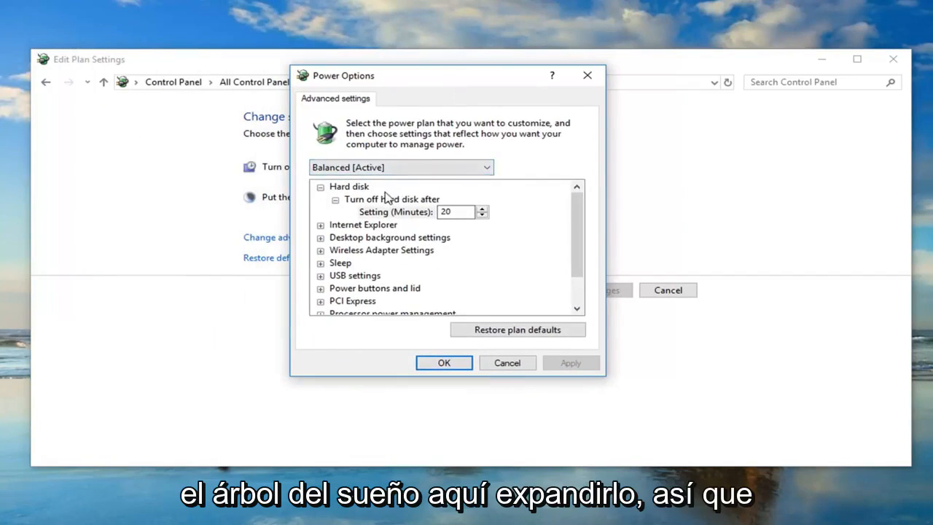
click(341, 262)
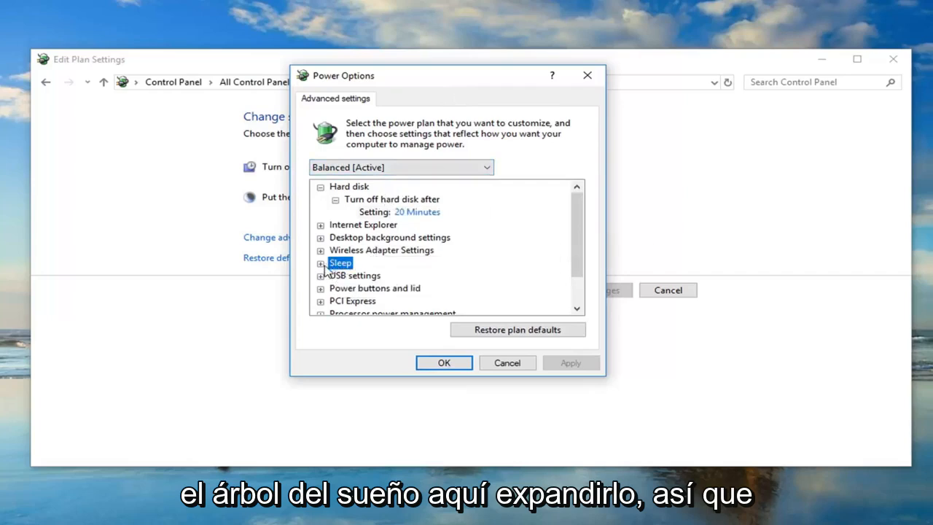
click(321, 262)
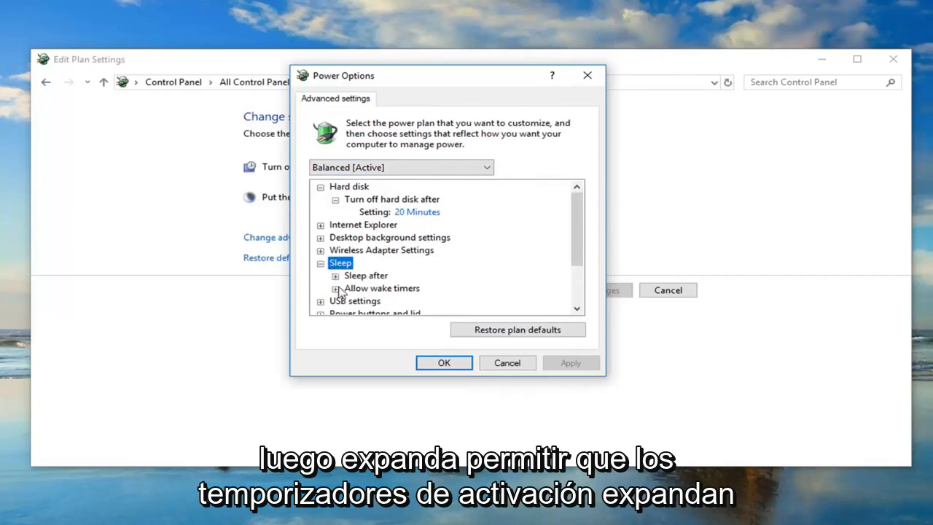
click(382, 288)
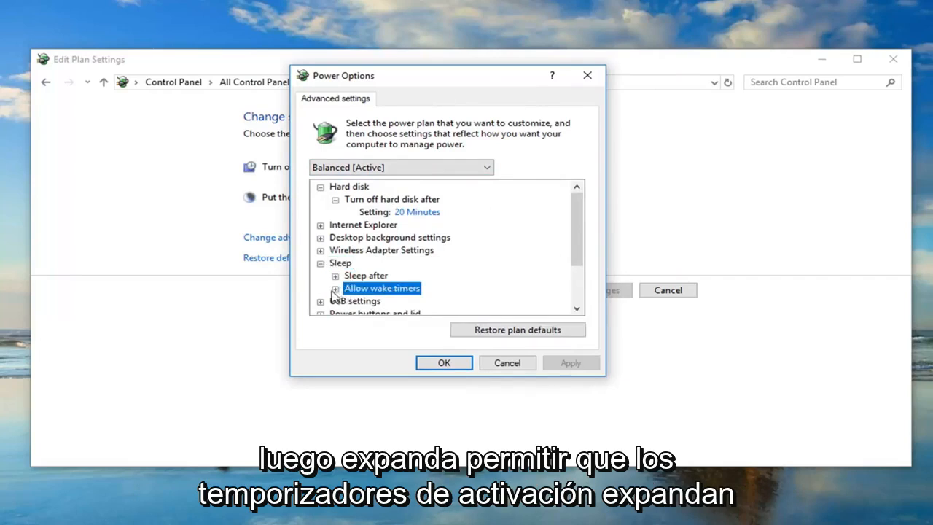
click(335, 300)
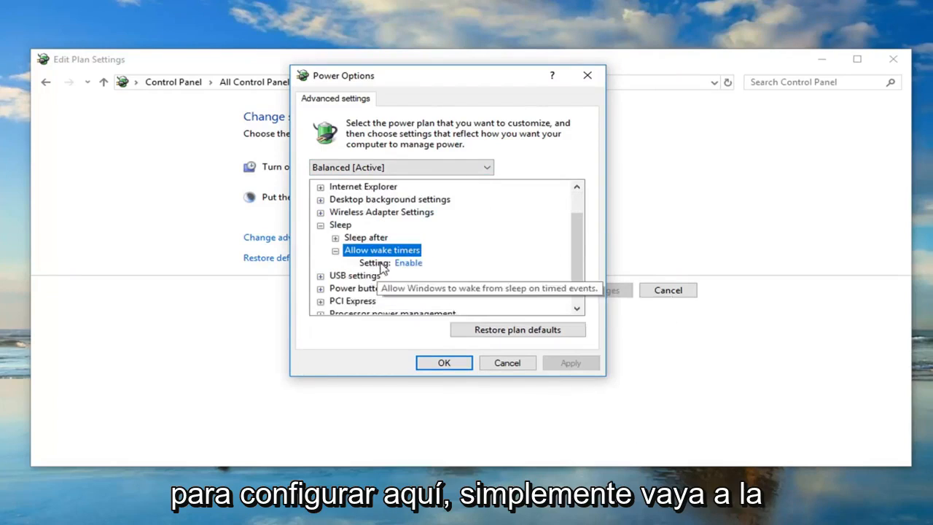
click(437, 263)
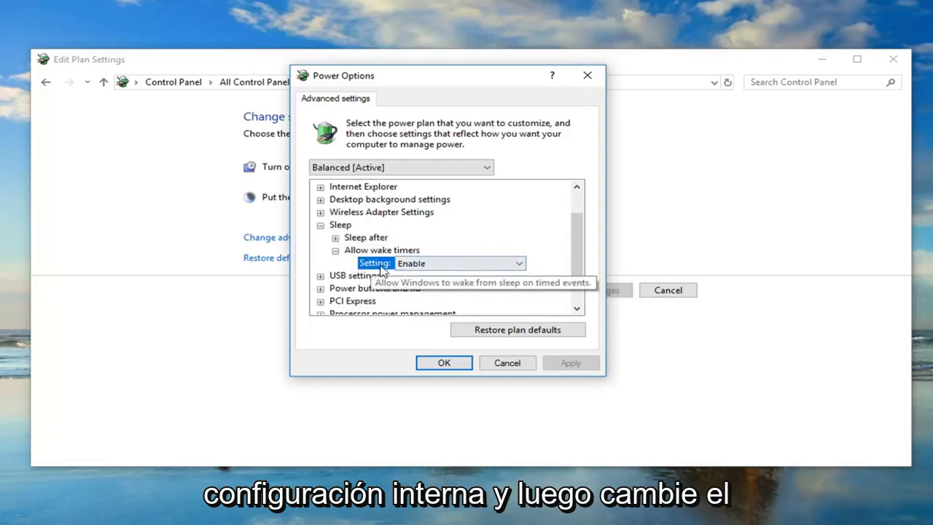
mouse_move(506, 272)
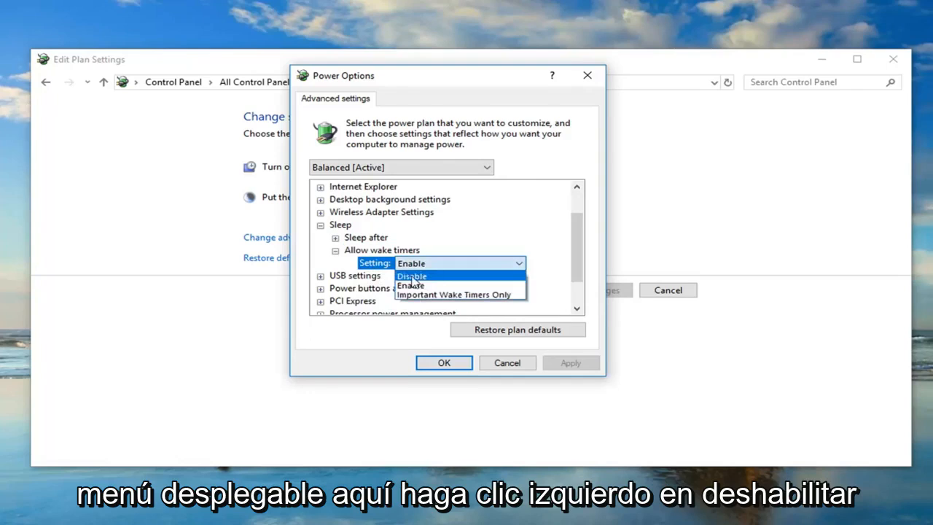
click(412, 276)
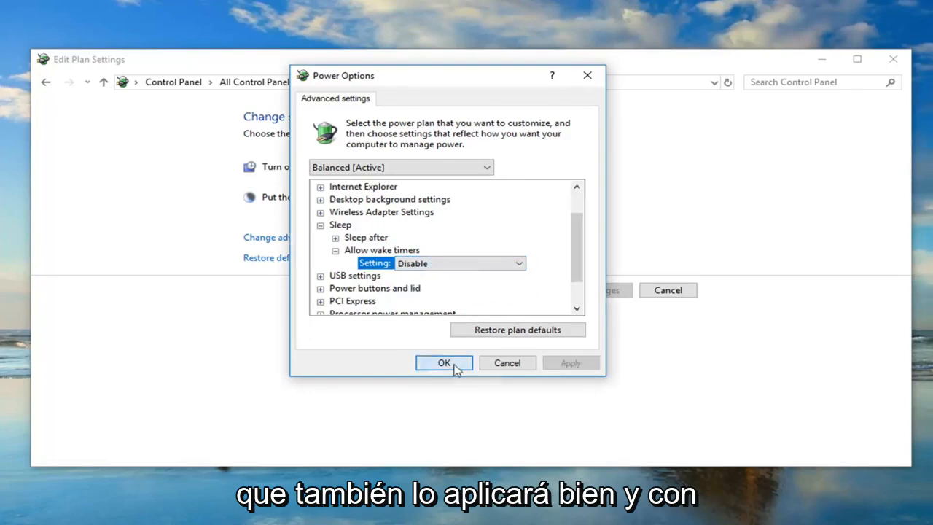
click(444, 363)
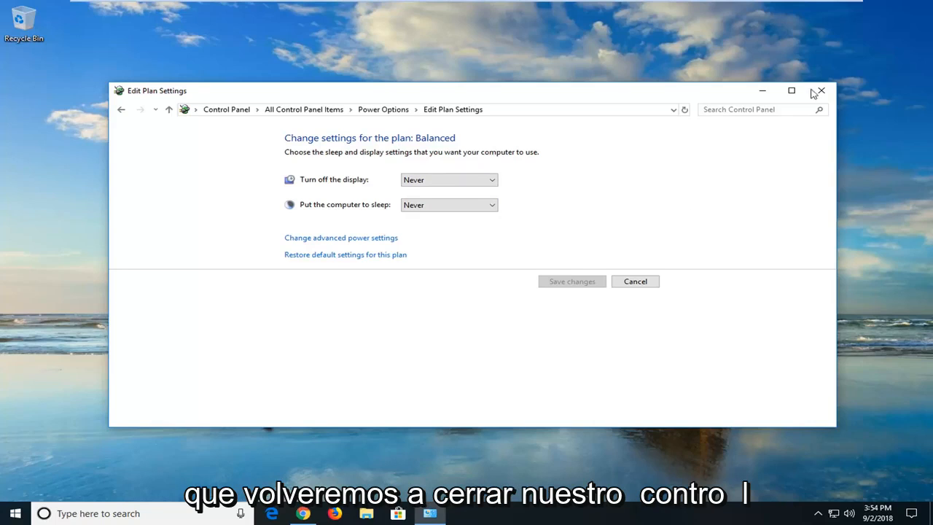
Search the Start menu for 'system' to reach the System page
click(13, 513)
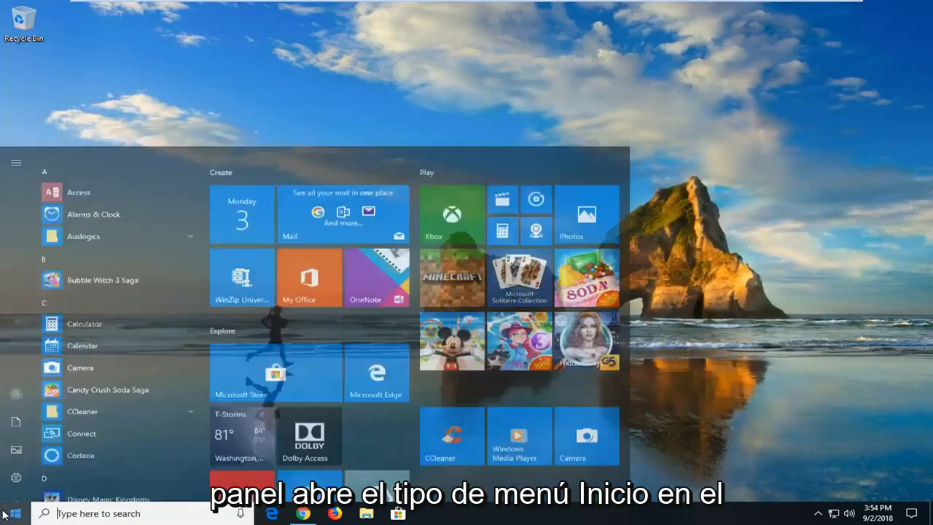
text(system)
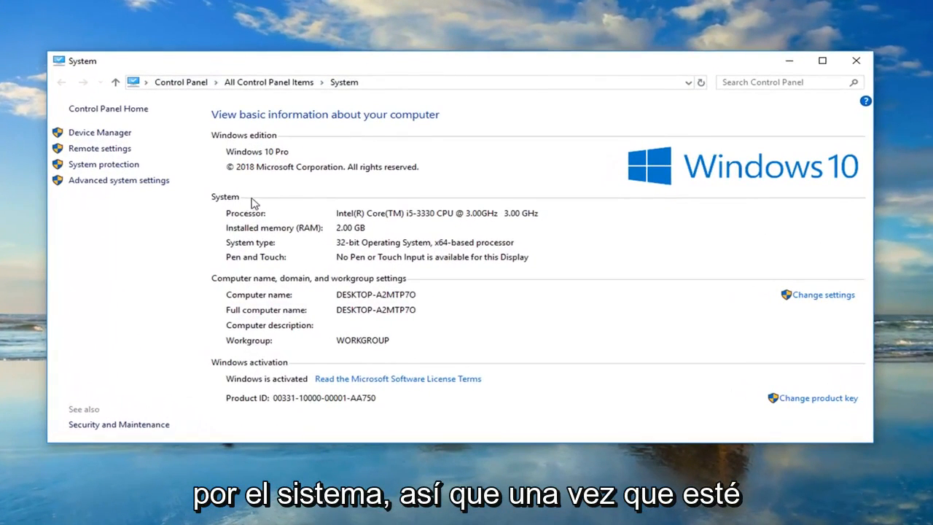
mouse_move(159, 211)
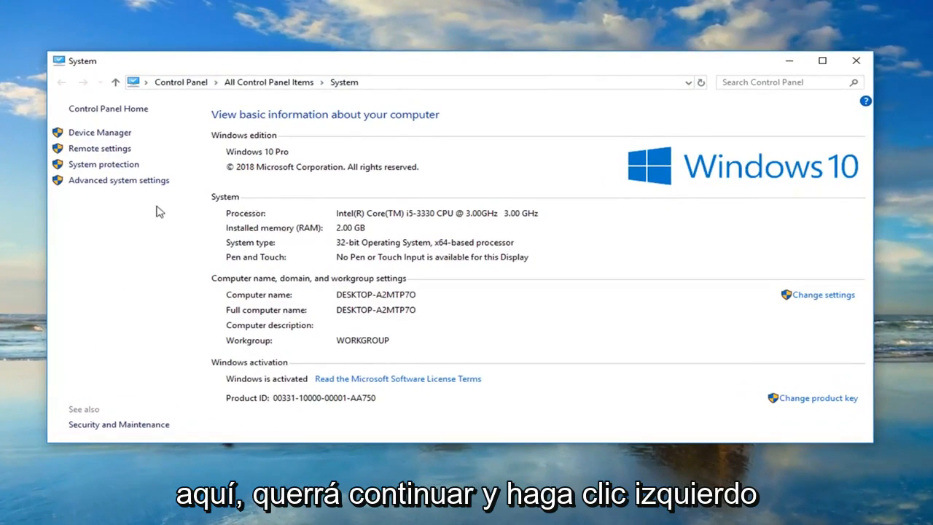
mouse_move(119, 180)
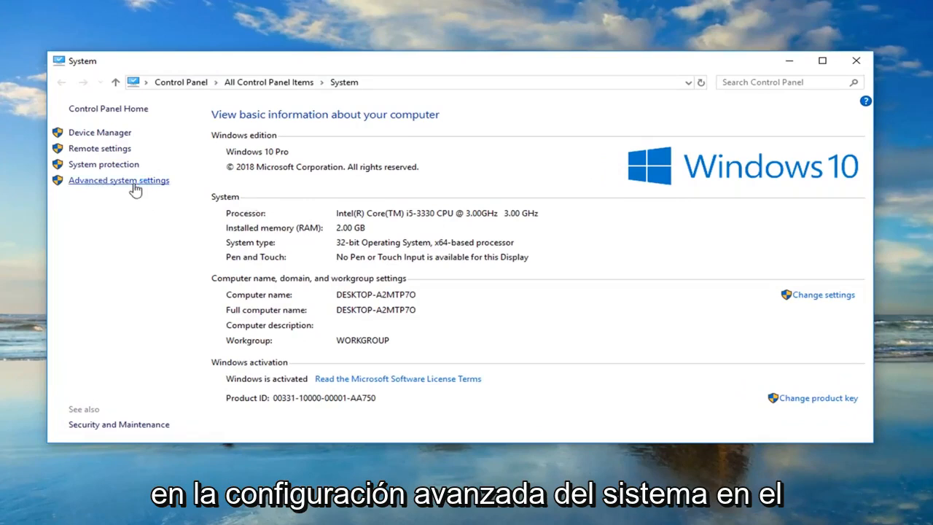
Open Advanced system settings from the System window
click(119, 180)
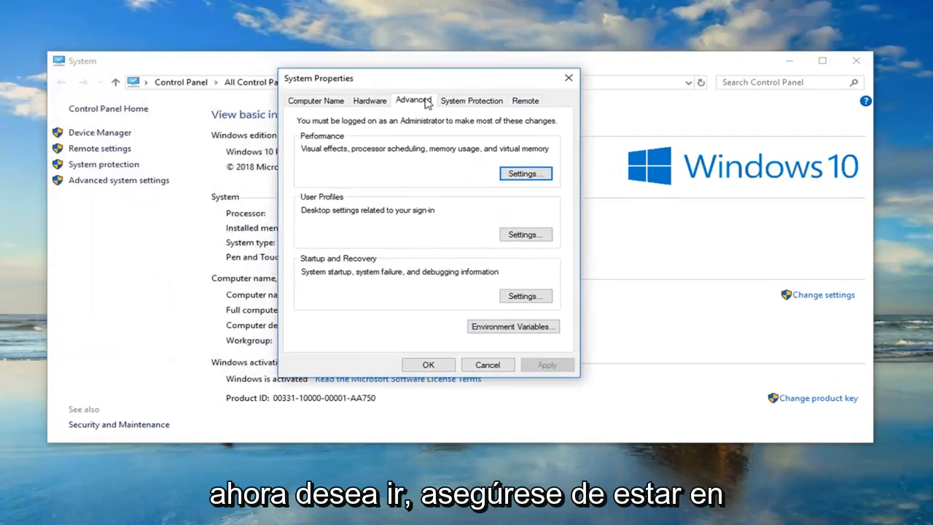
mouse_move(416, 102)
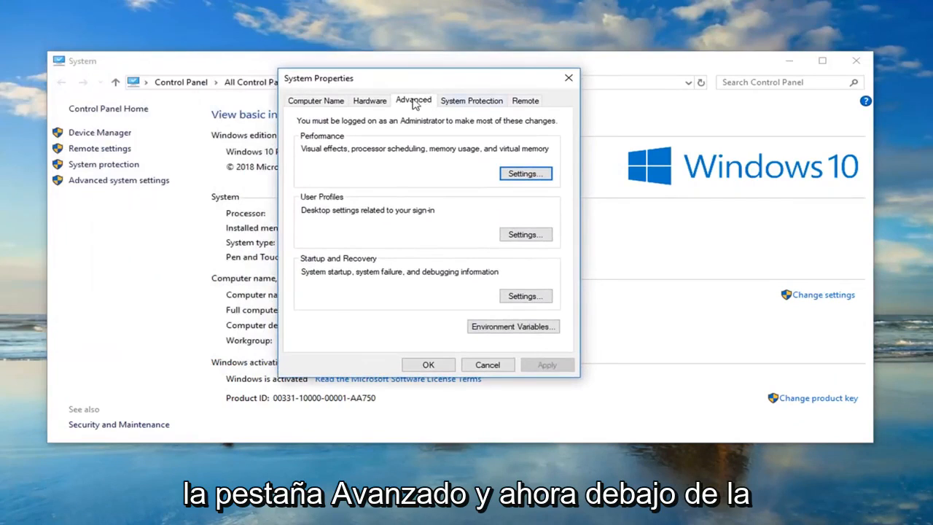
mouse_move(336, 267)
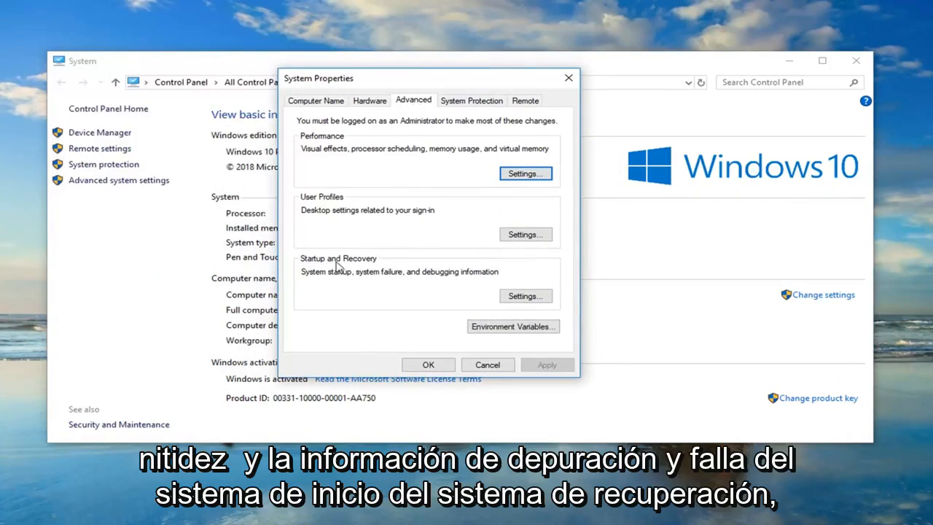
mouse_move(361, 279)
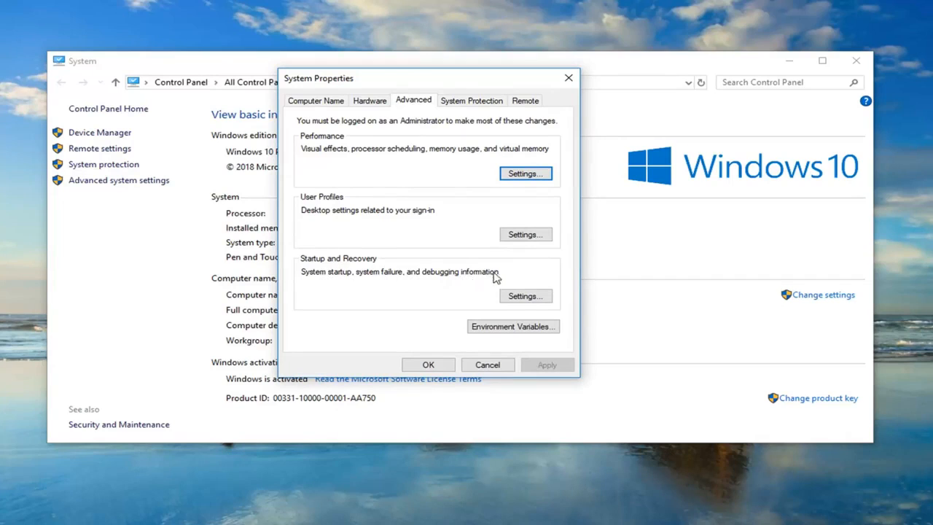
Uncheck Automatically restart in Startup and Recovery settings and confirm with OK
click(525, 296)
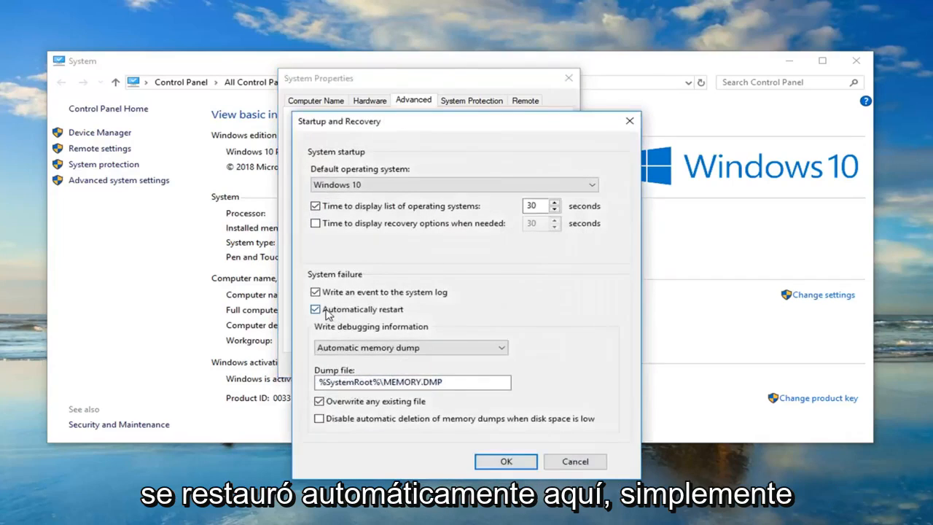
click(315, 309)
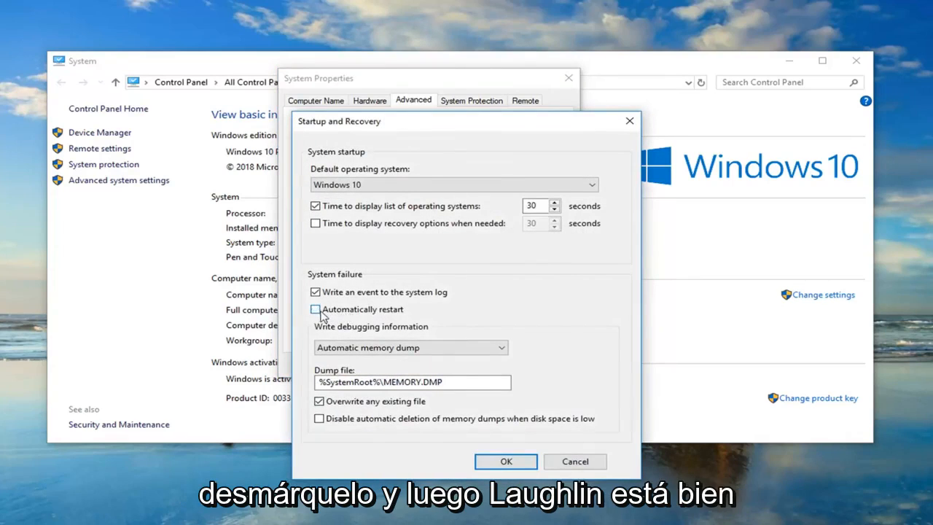
click(505, 461)
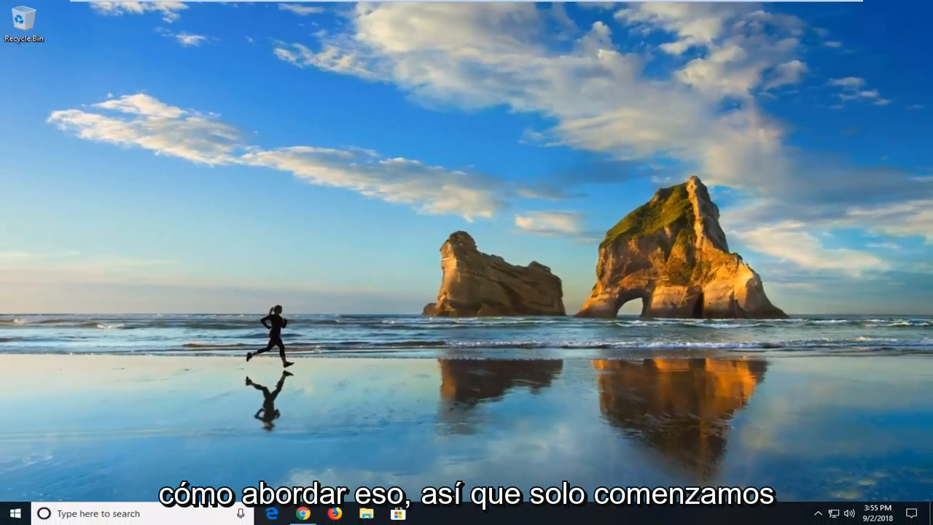
Search the Start menu for 'device mana' and launch Device Manager
click(11, 513)
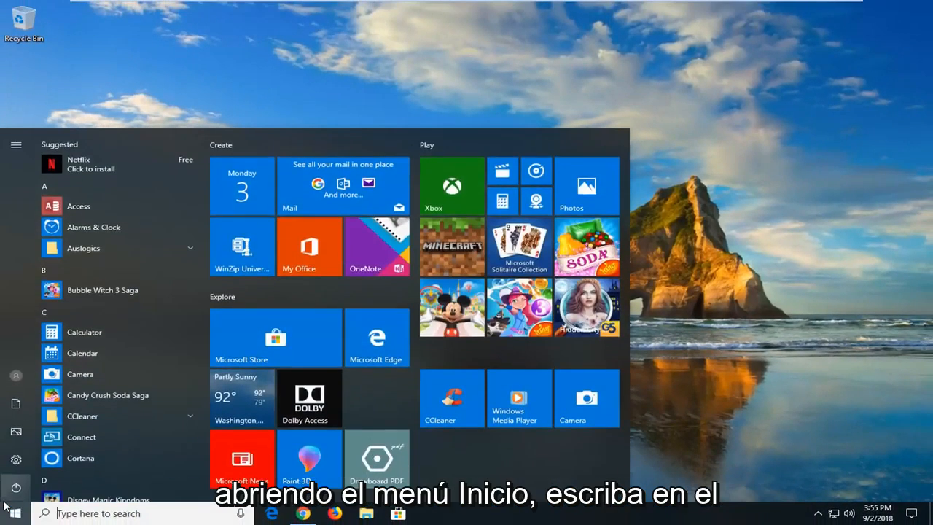
text(device manager)
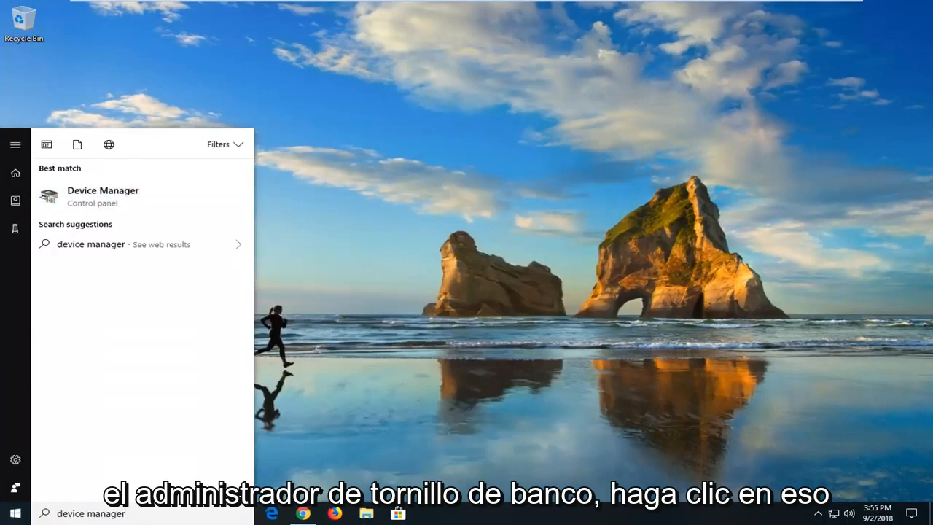
click(102, 195)
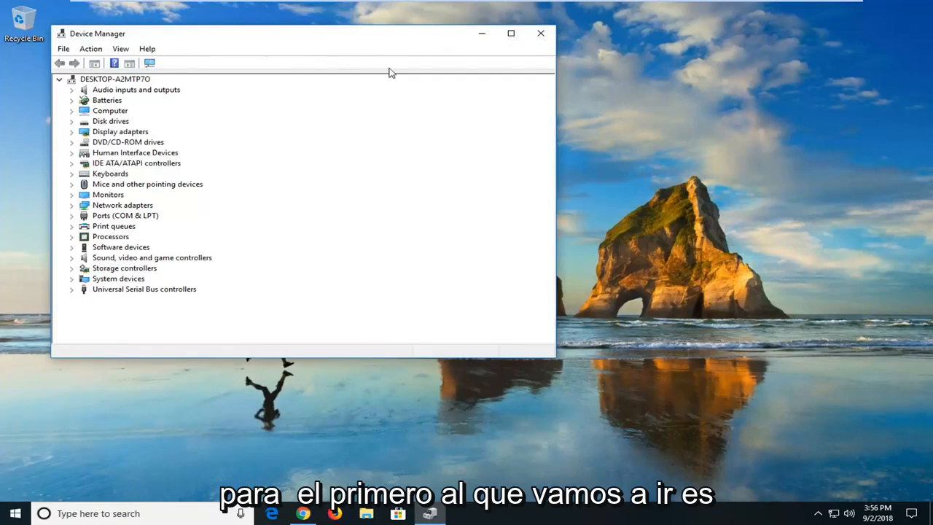
Reposition Device Manager and right-click the VMware Pointing Device
drag(302, 33, 481, 70)
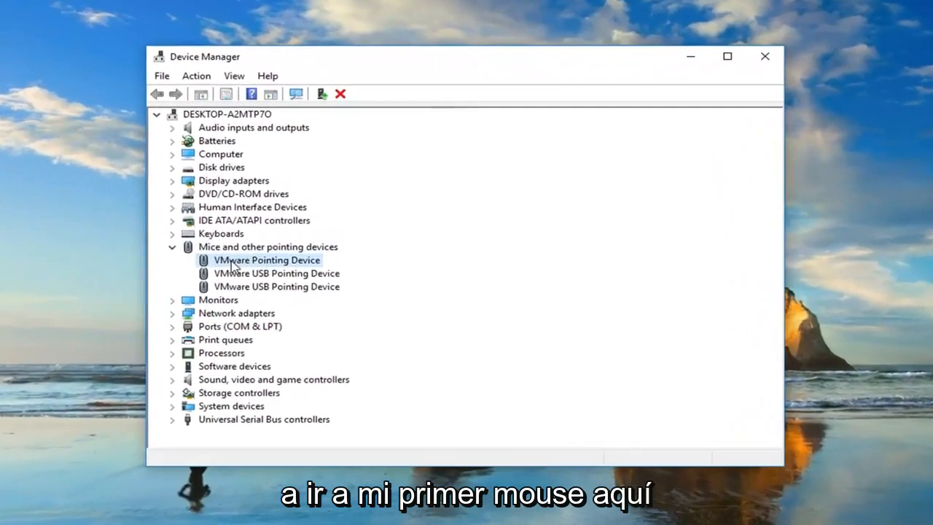
right_click(267, 260)
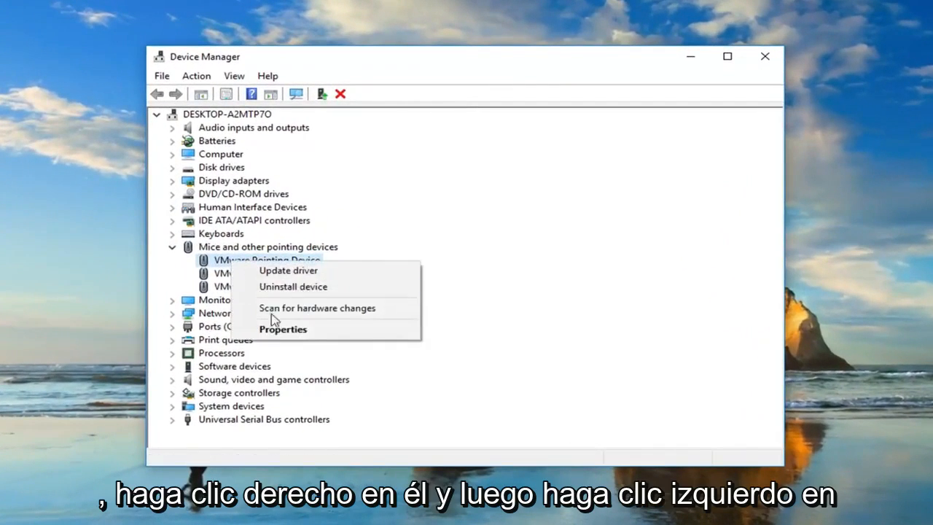
mouse_move(282, 329)
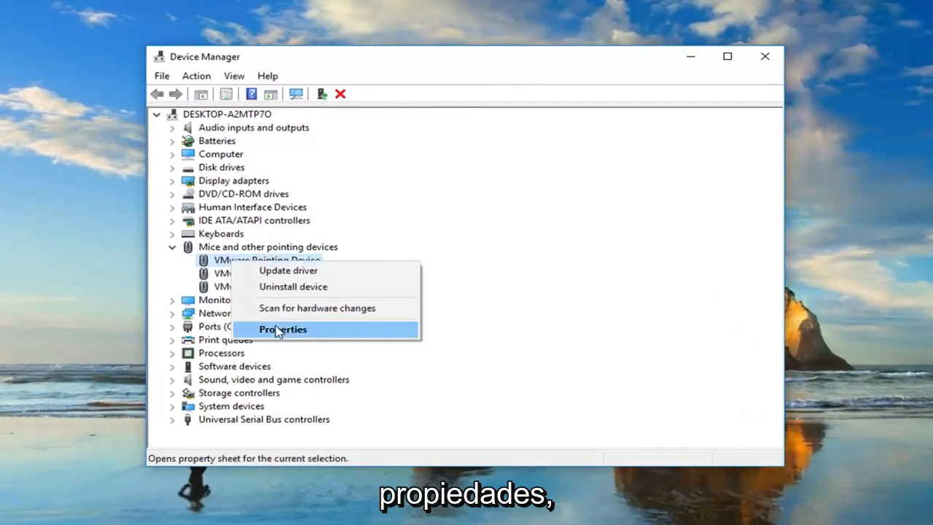
Check the VMware Pointing Device's General and Resources tabs, then close its properties
click(282, 329)
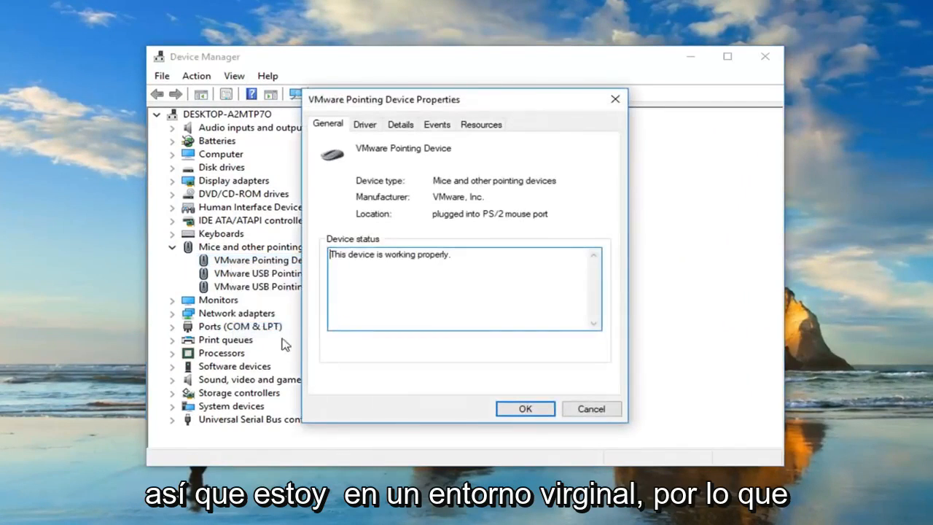
mouse_move(388, 115)
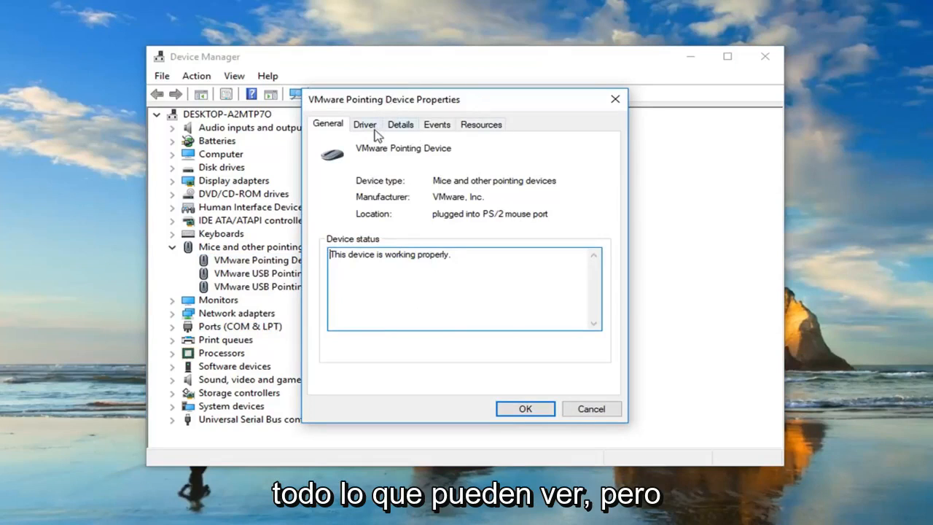
mouse_move(582, 142)
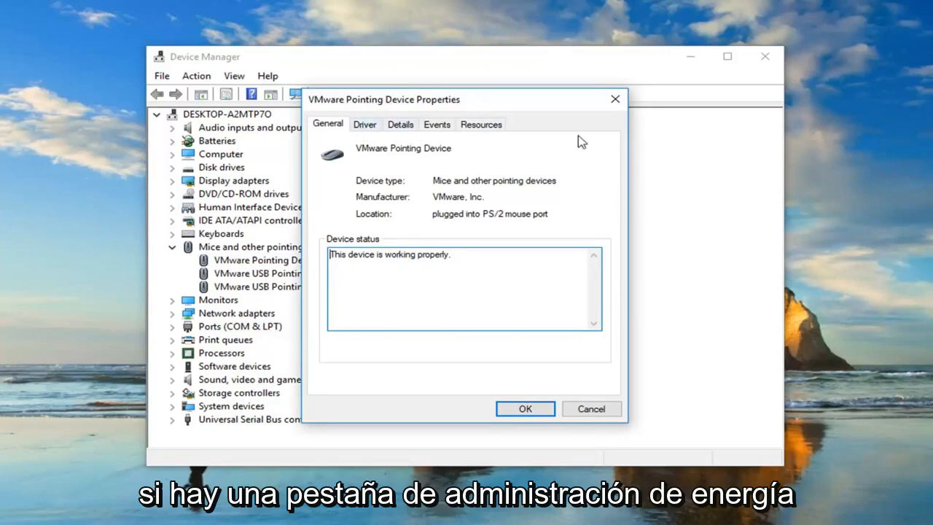
click(481, 124)
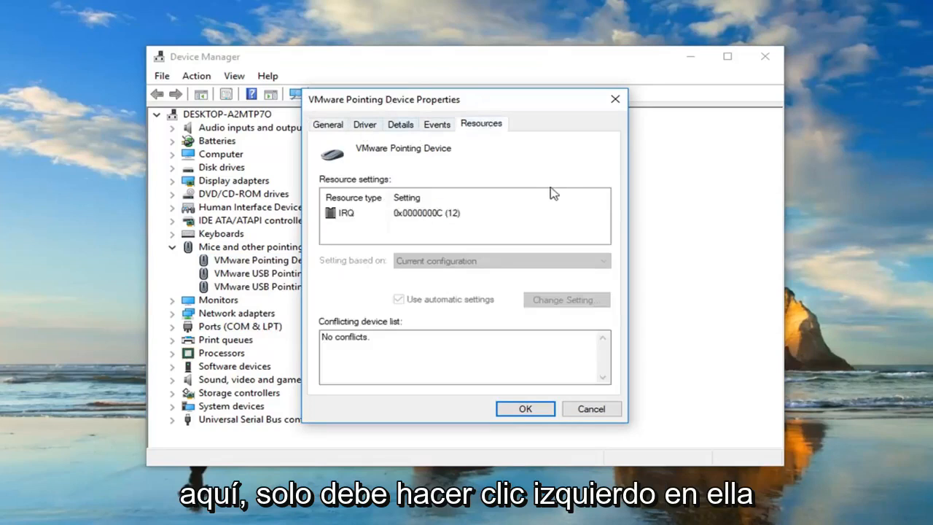
mouse_move(523, 187)
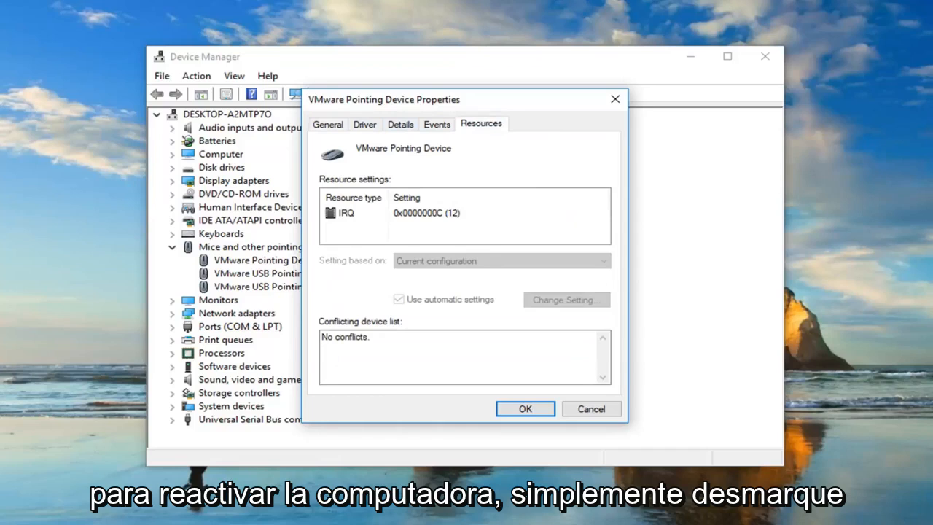
click(525, 408)
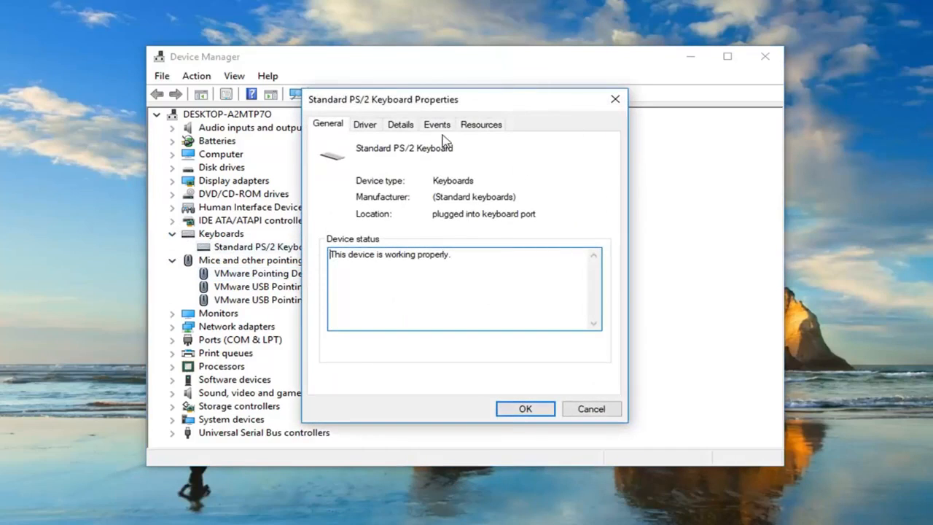
mouse_move(567, 128)
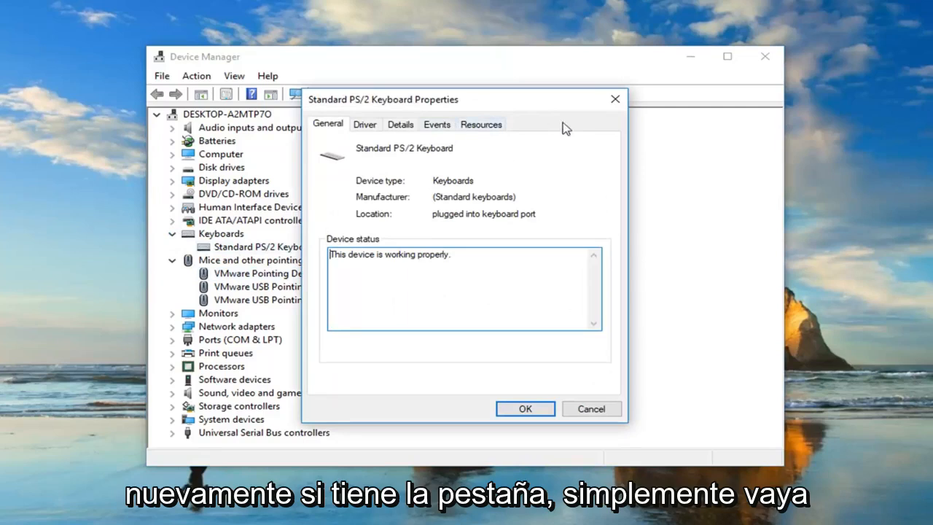
mouse_move(547, 170)
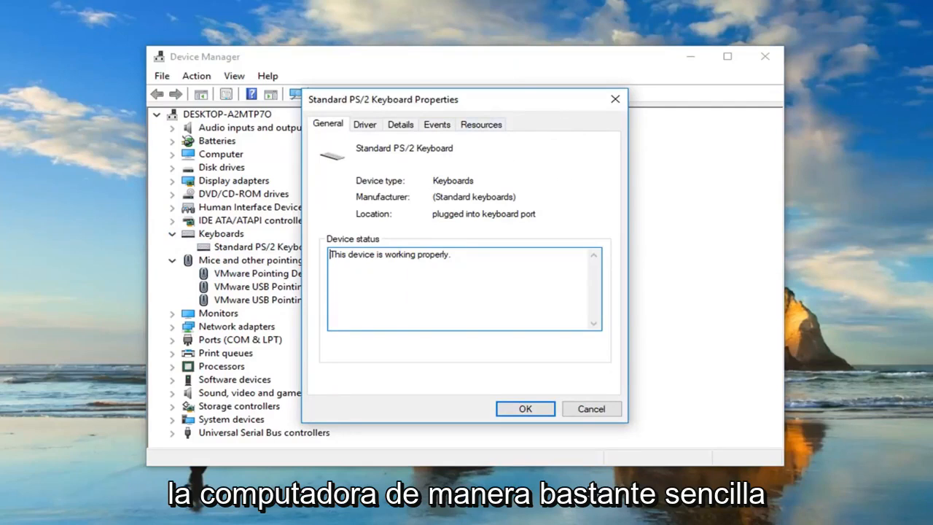
mouse_move(629, 109)
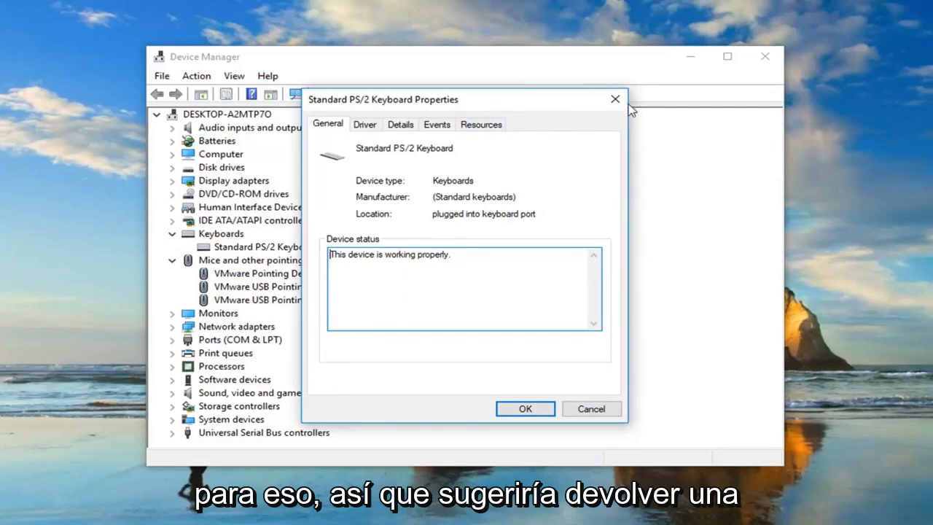